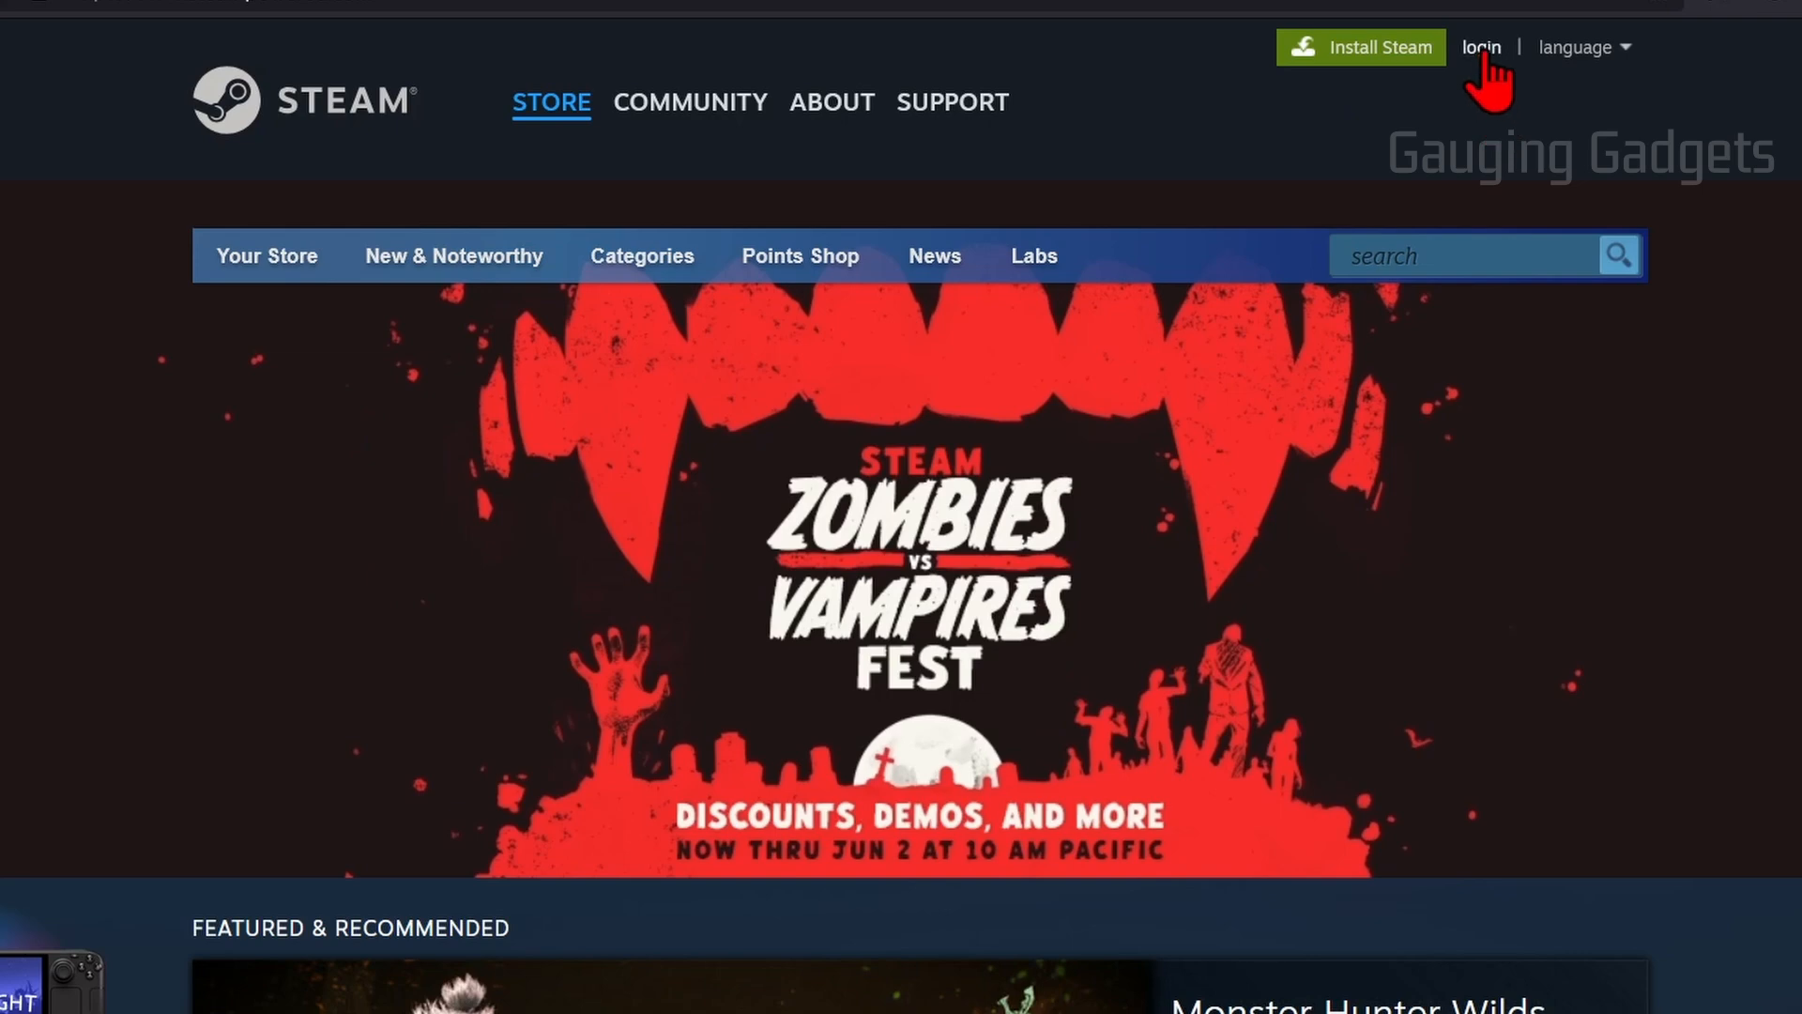
- Reach the Create Your Account form via the login page's 'Create an account' link
click(1482, 47)
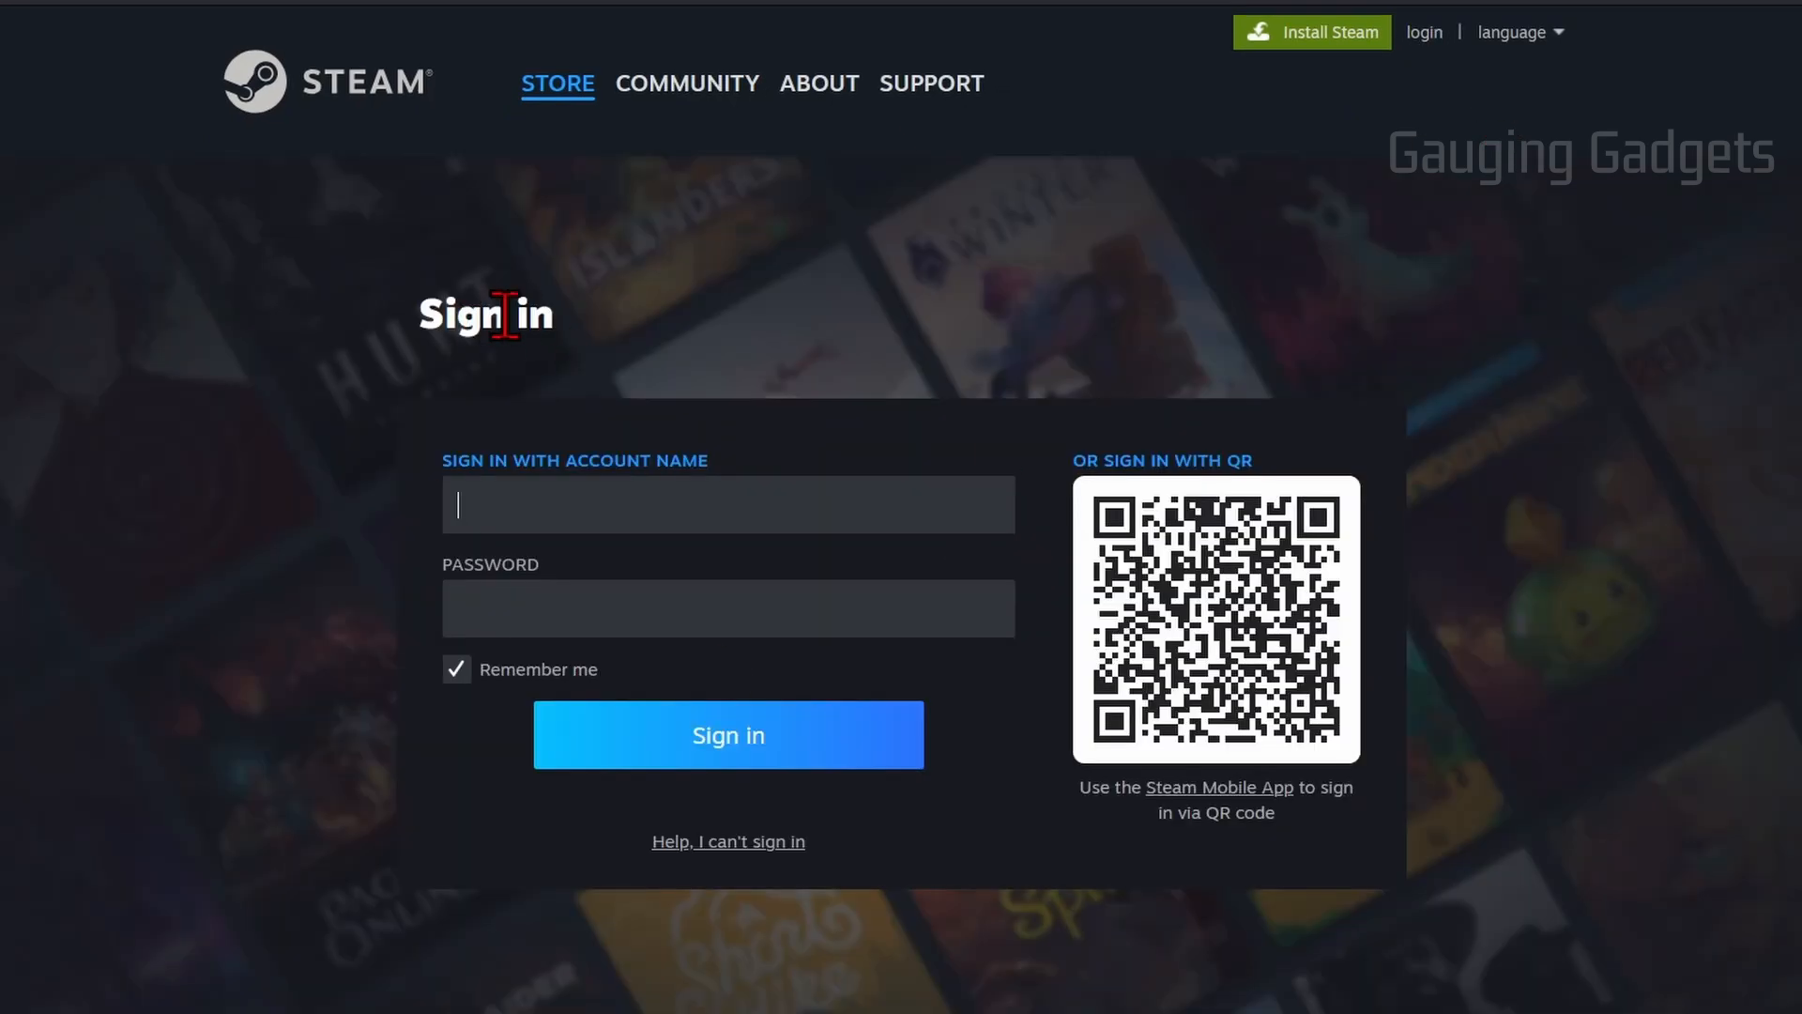
scroll(down, 3)
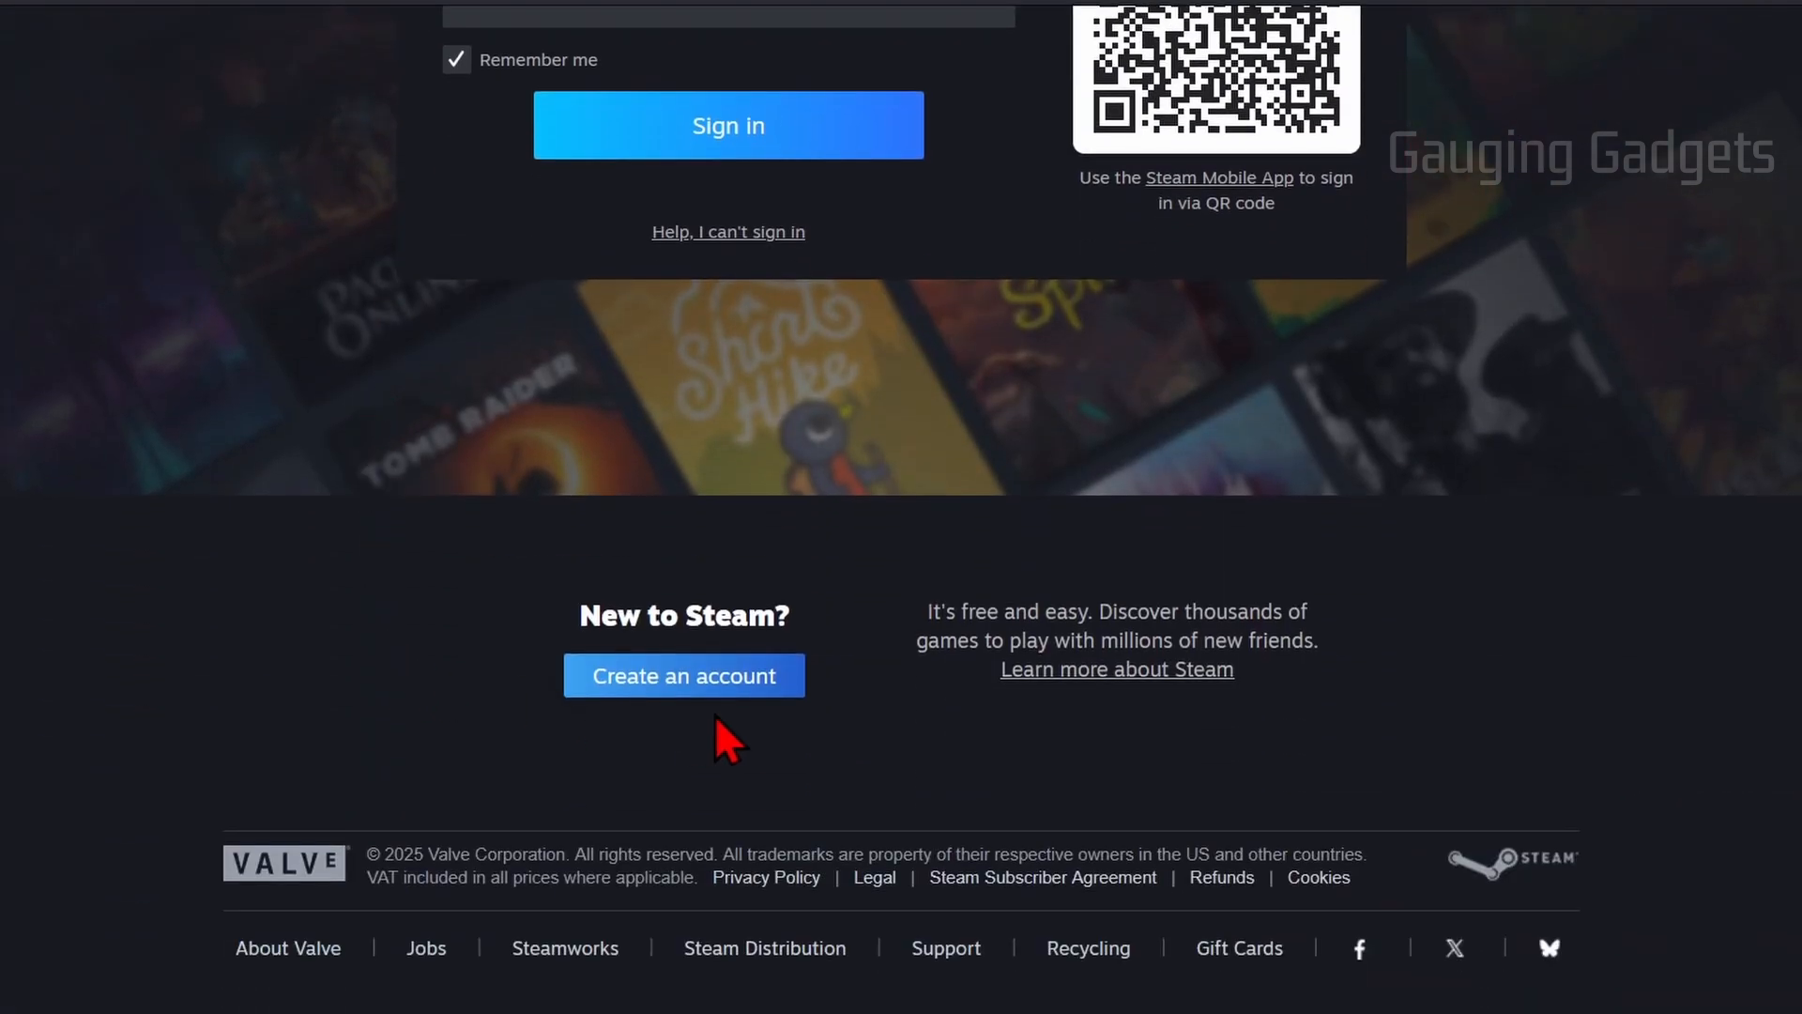
click(683, 674)
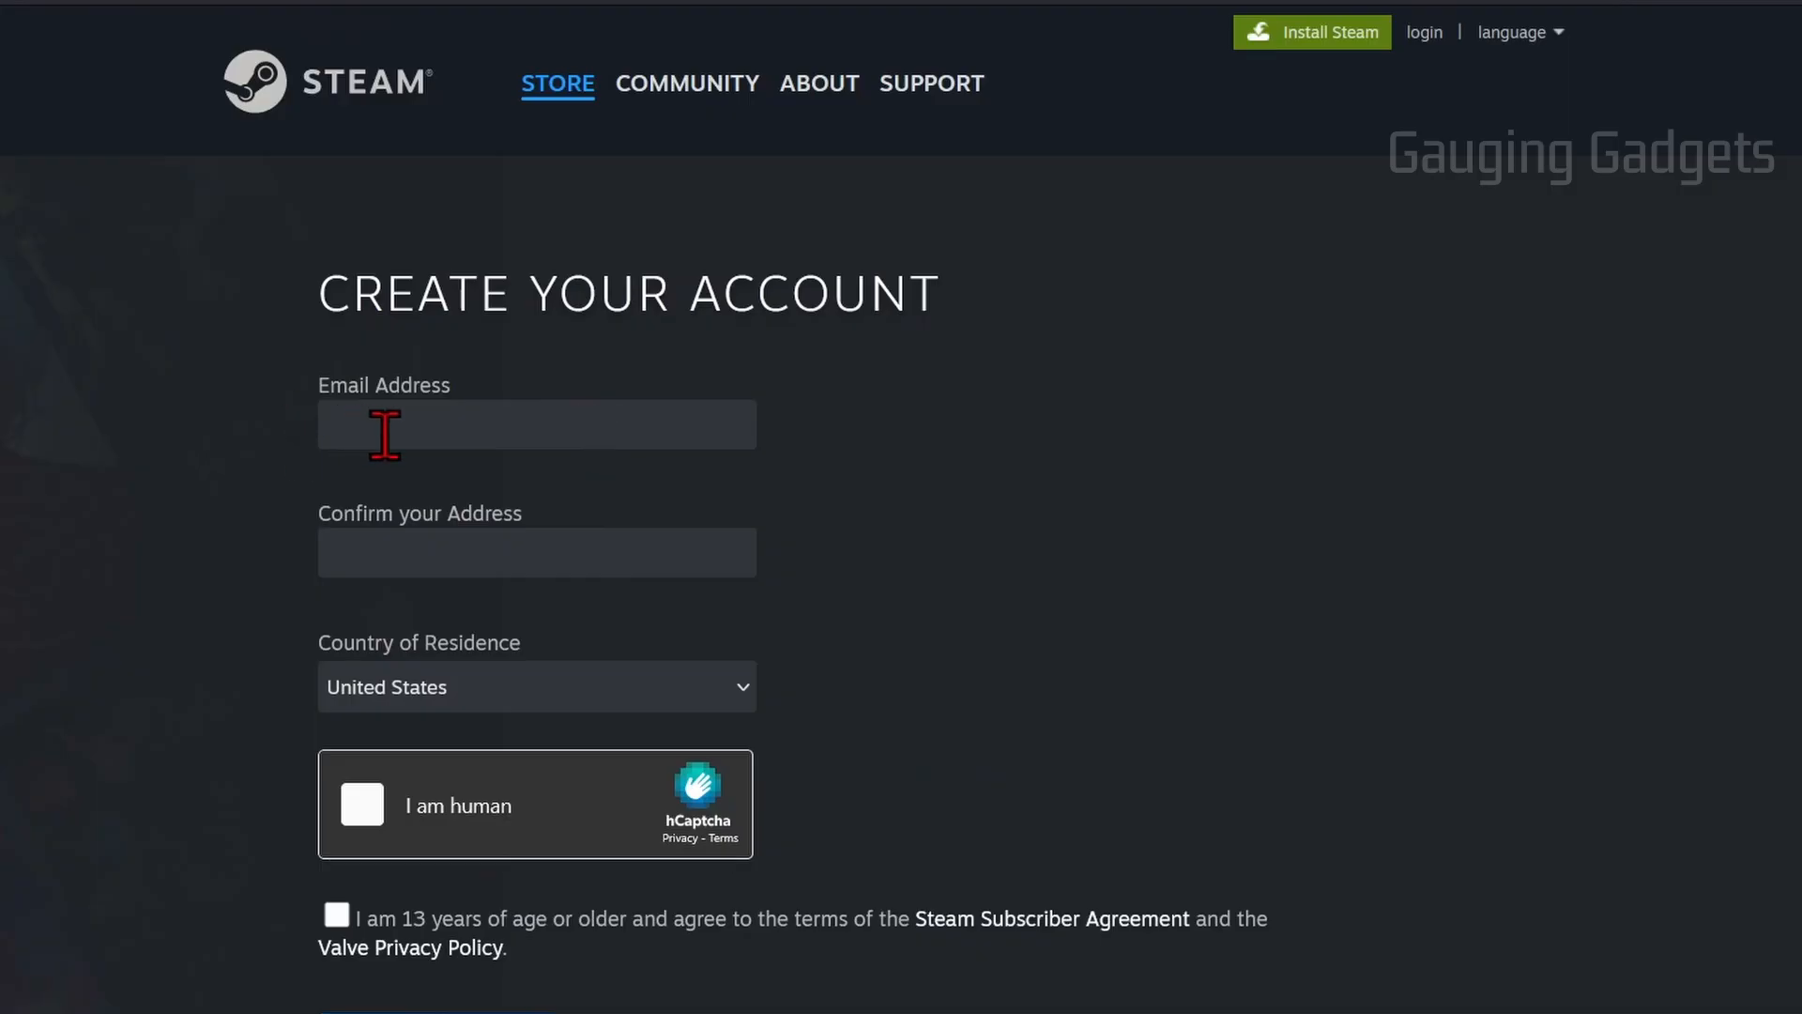
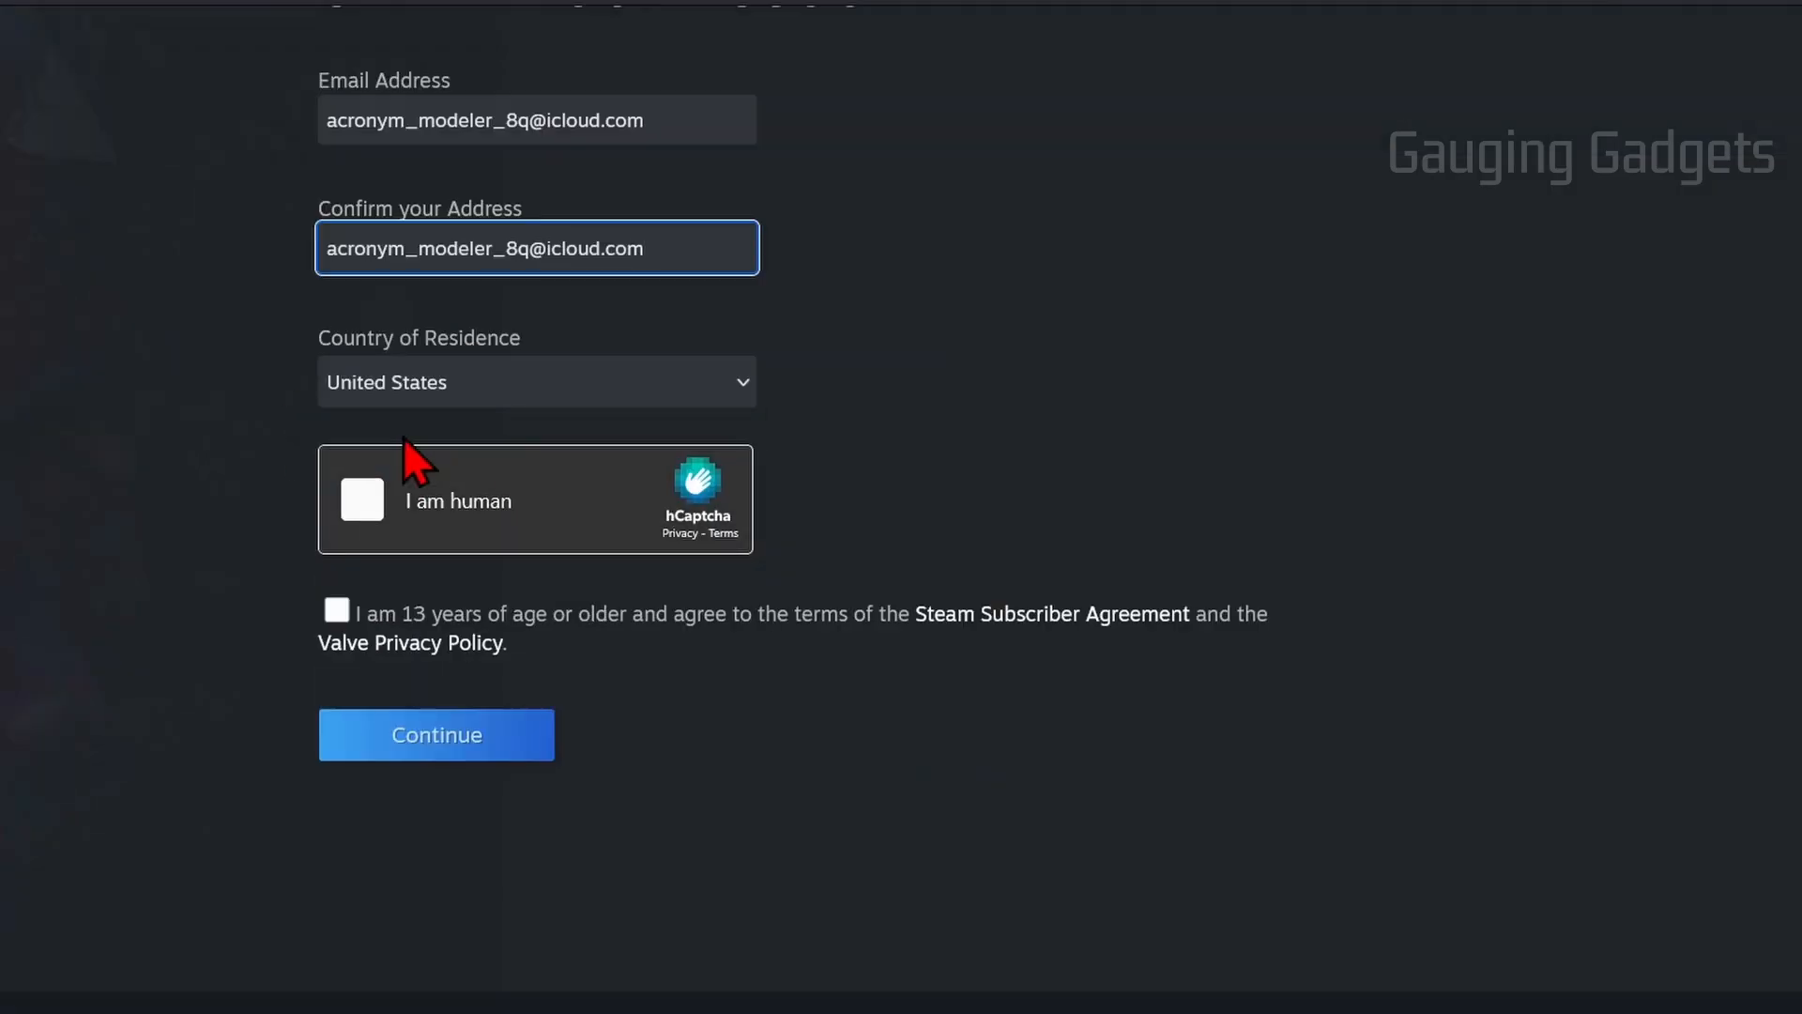
click(360, 500)
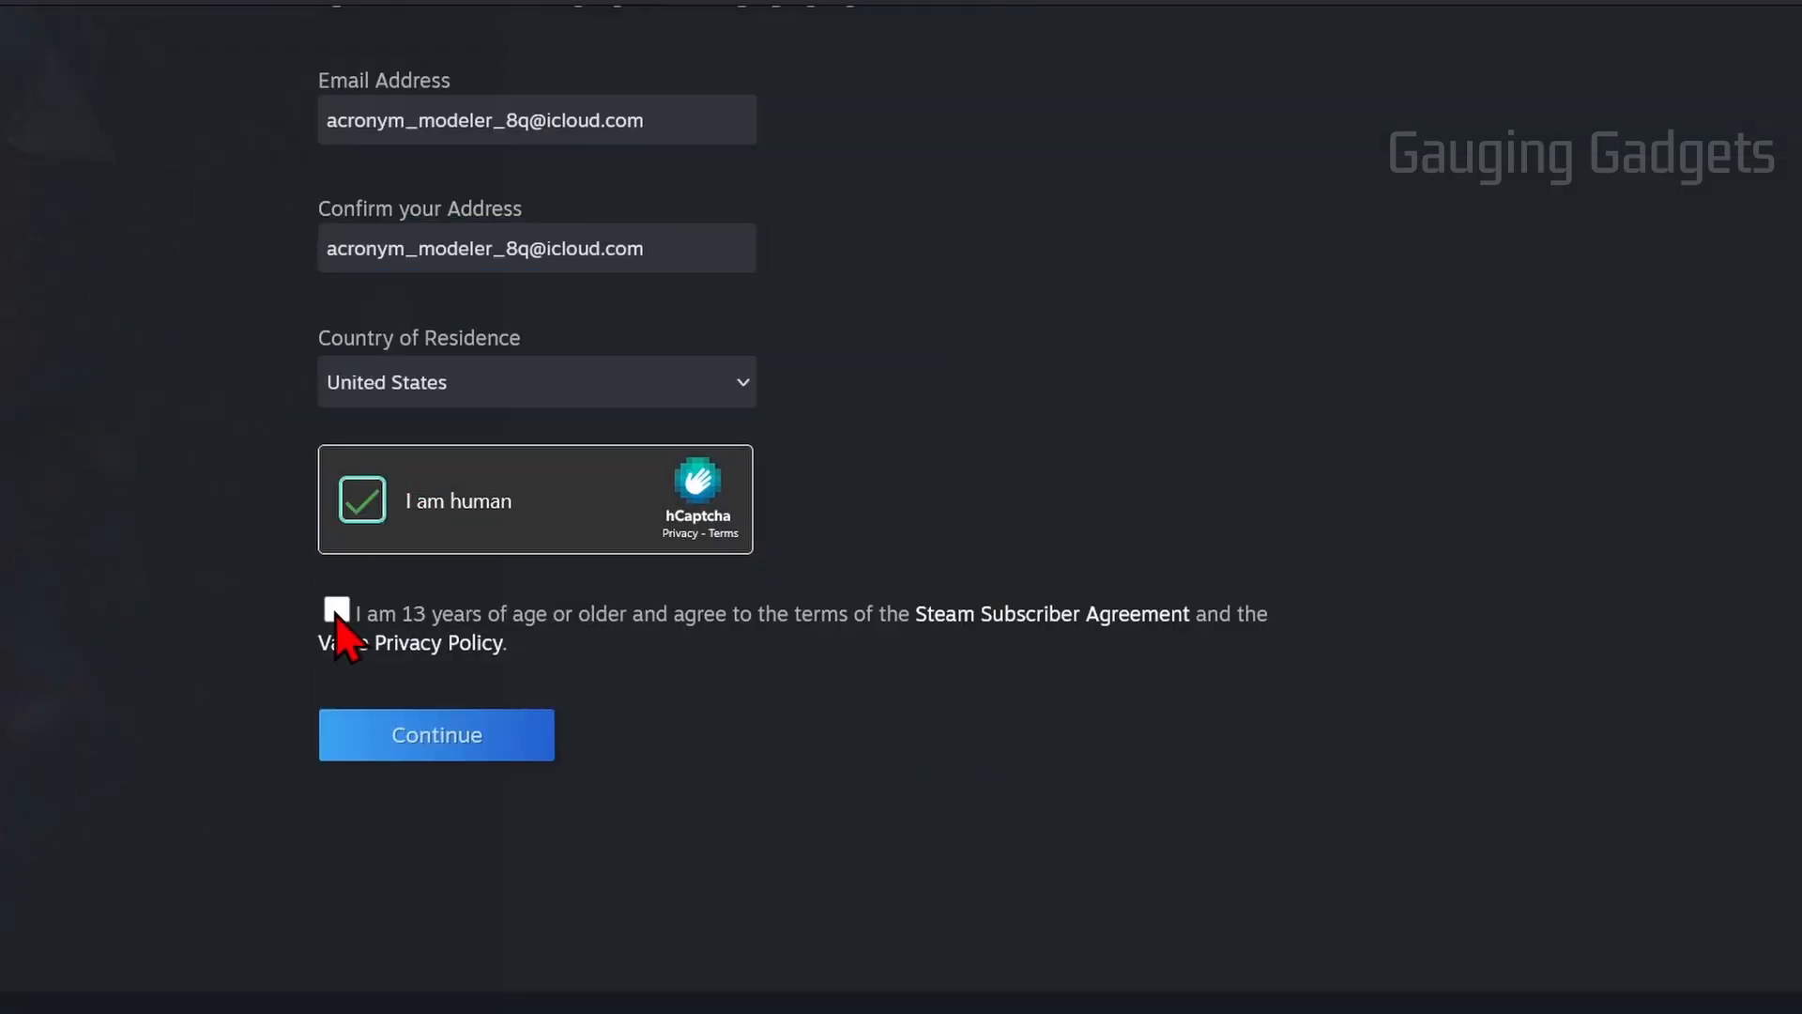
click(336, 608)
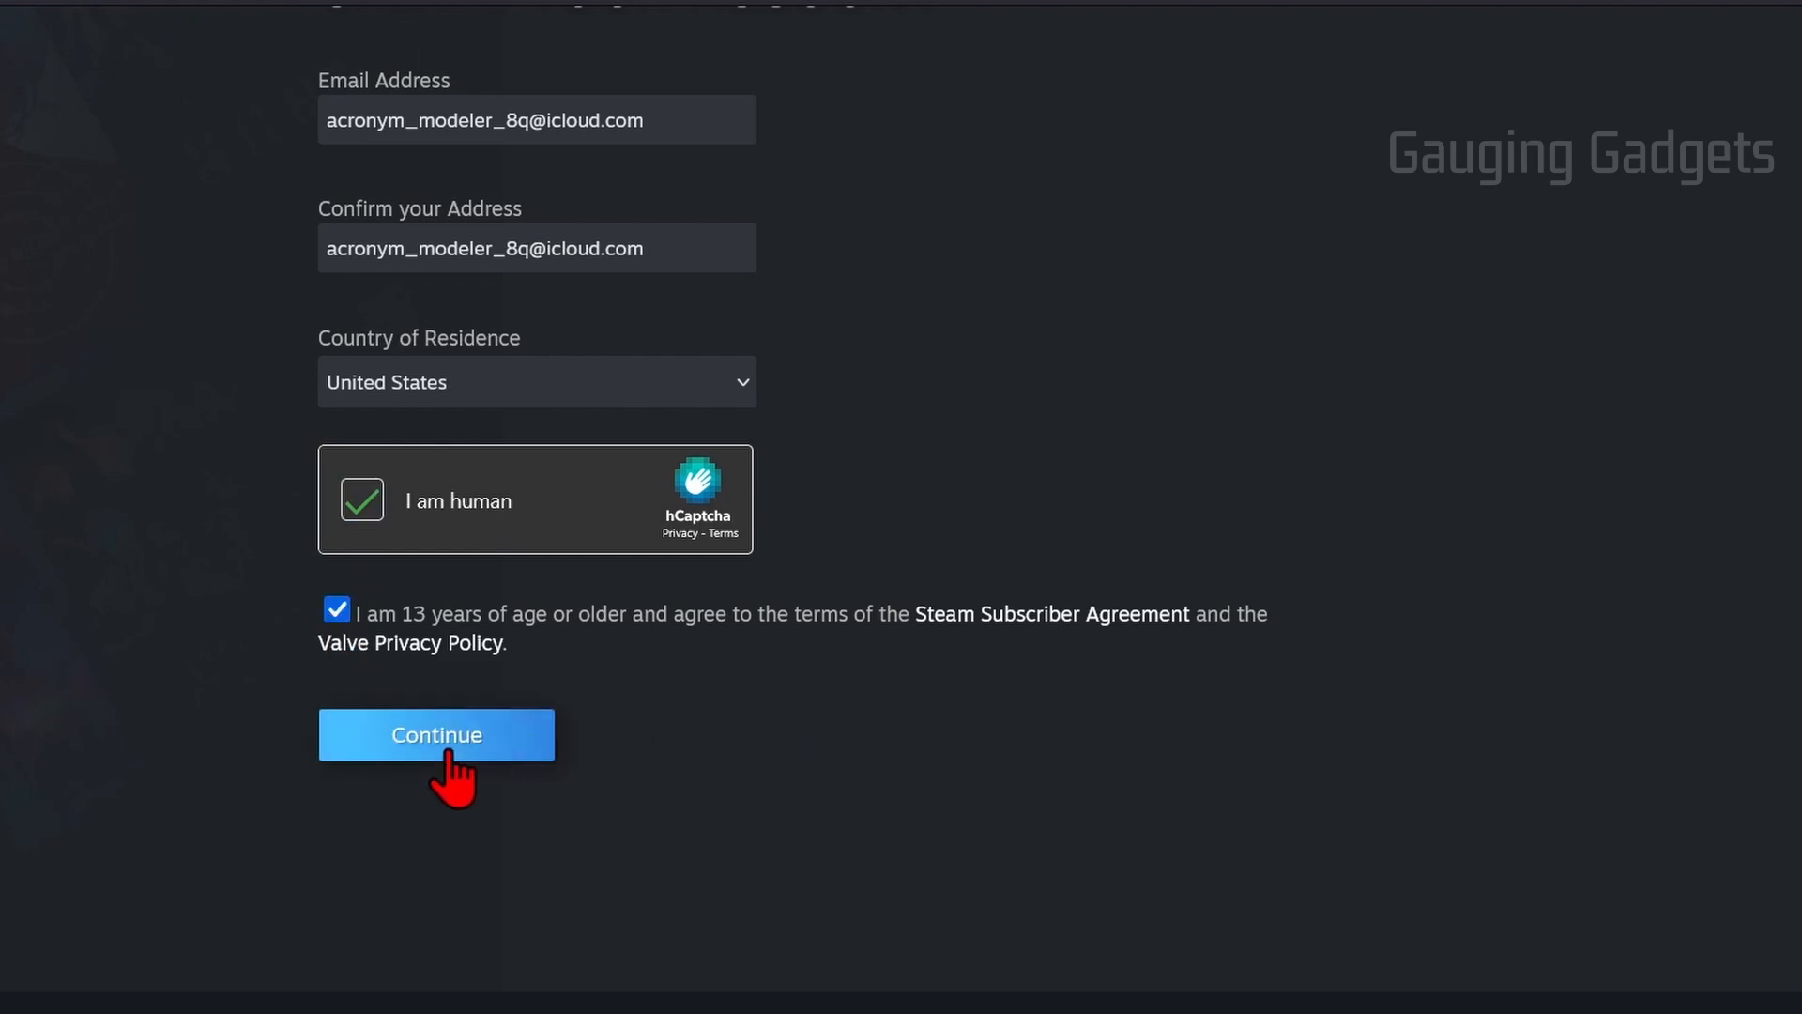
click(435, 734)
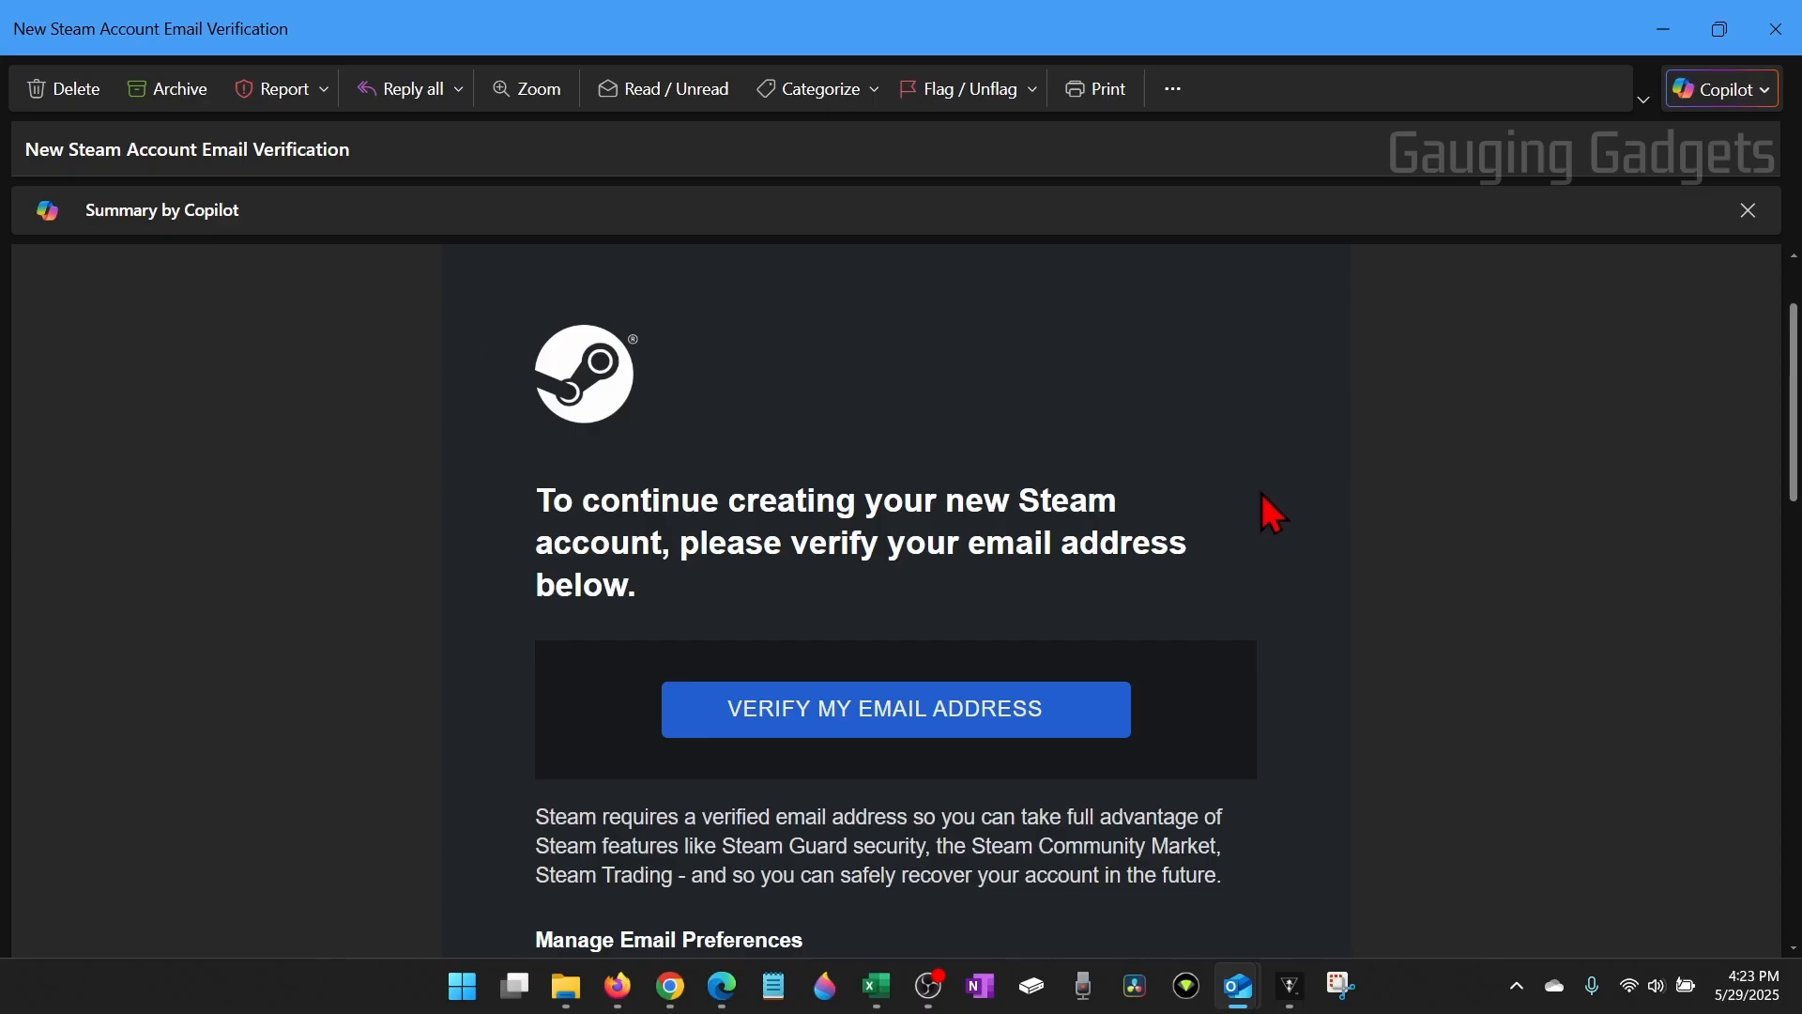
mouse_move(725, 684)
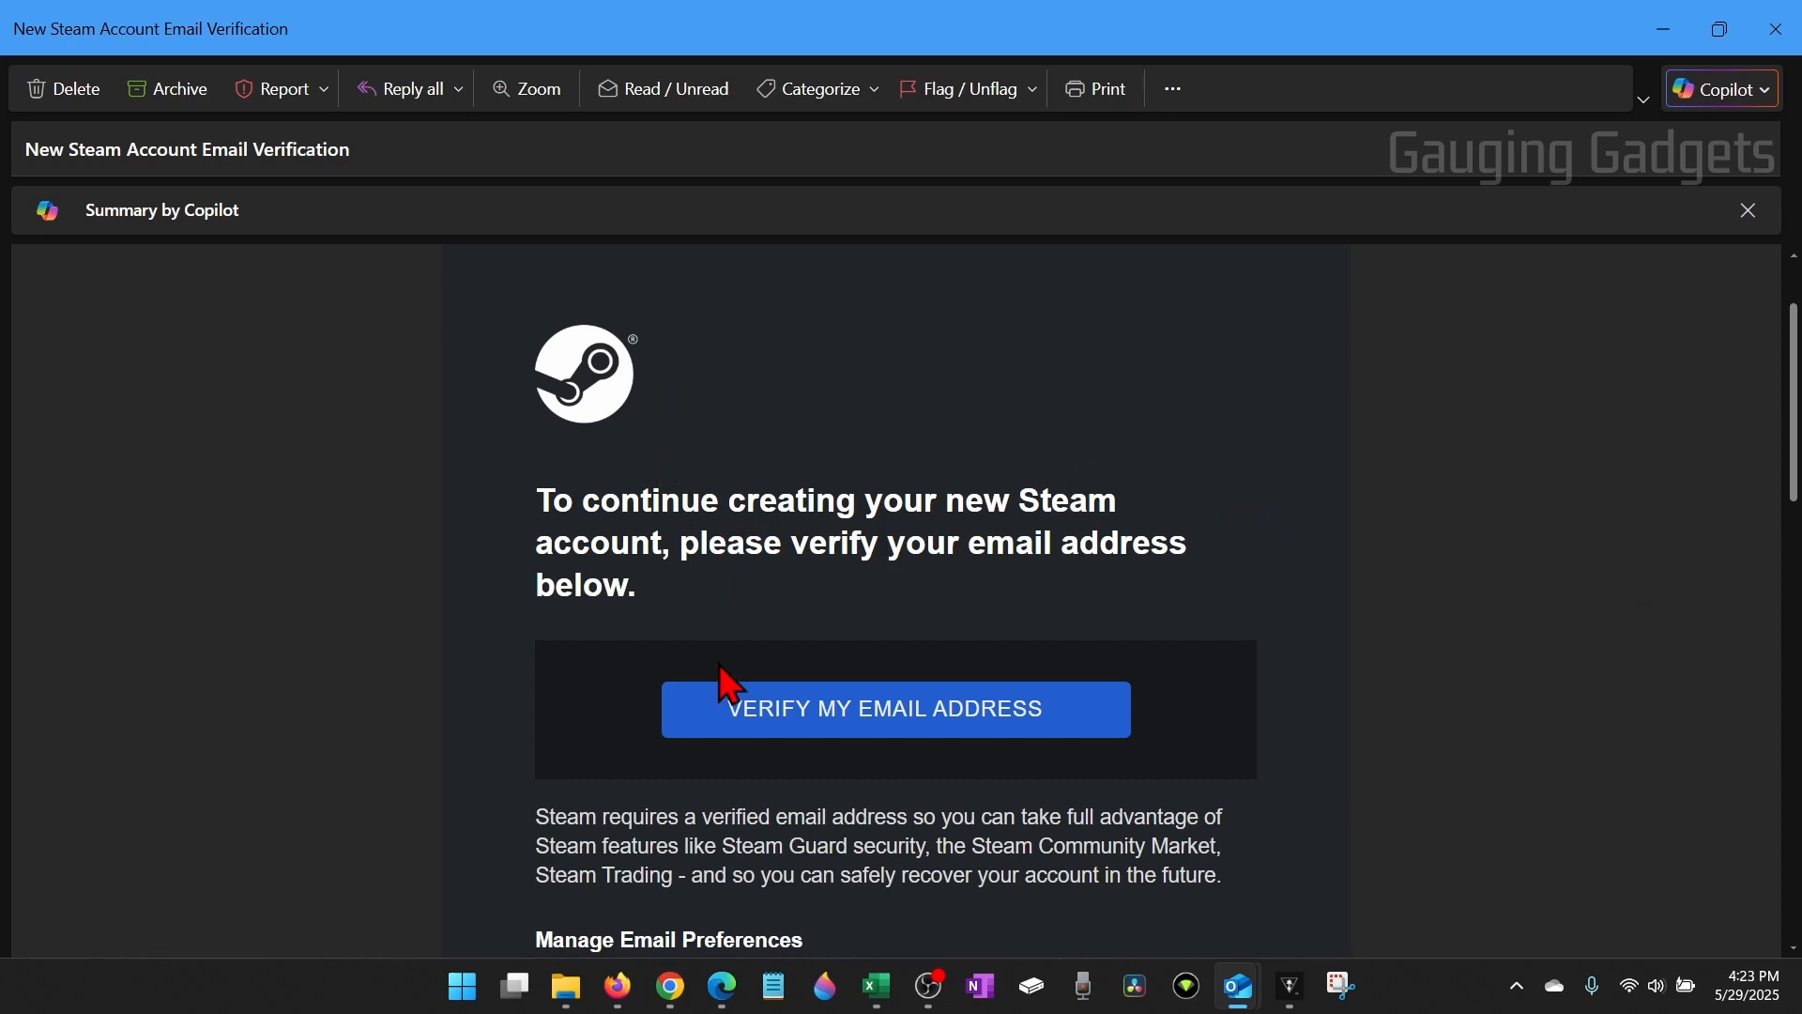
- Verify the email address and enter account name 'testgg123', reported unavailable
click(893, 708)
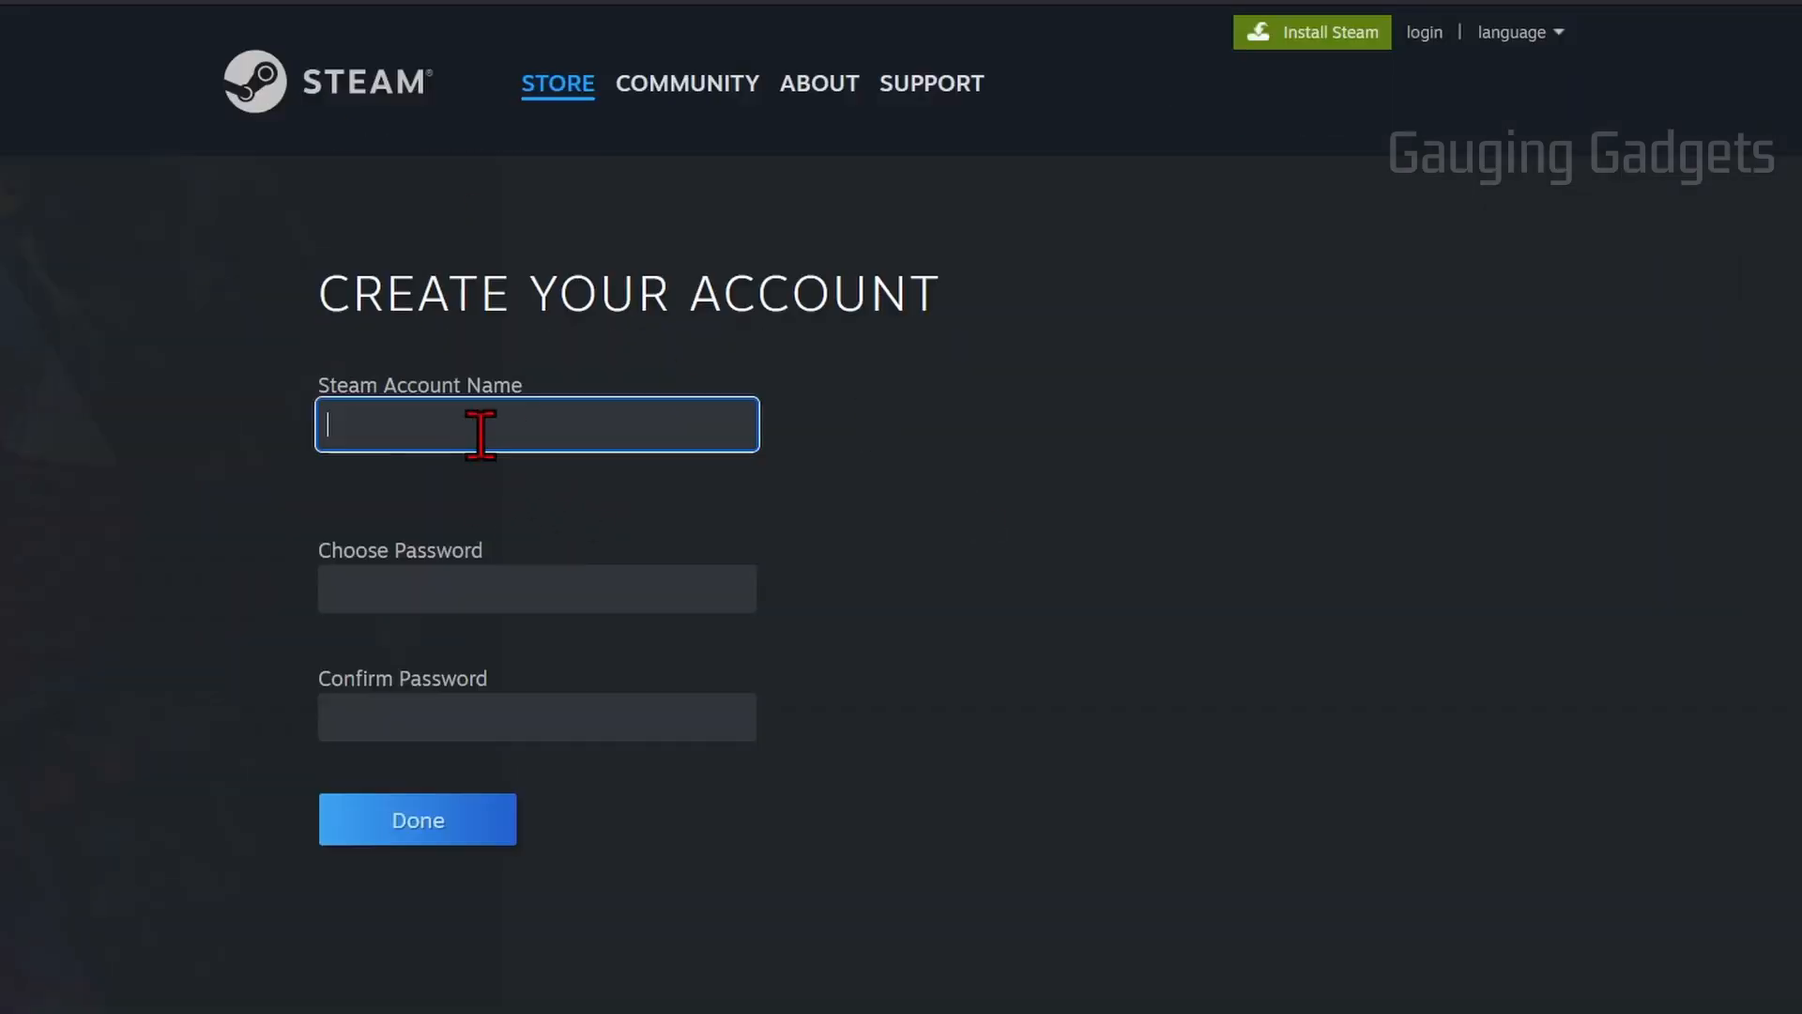
text(testgg123)
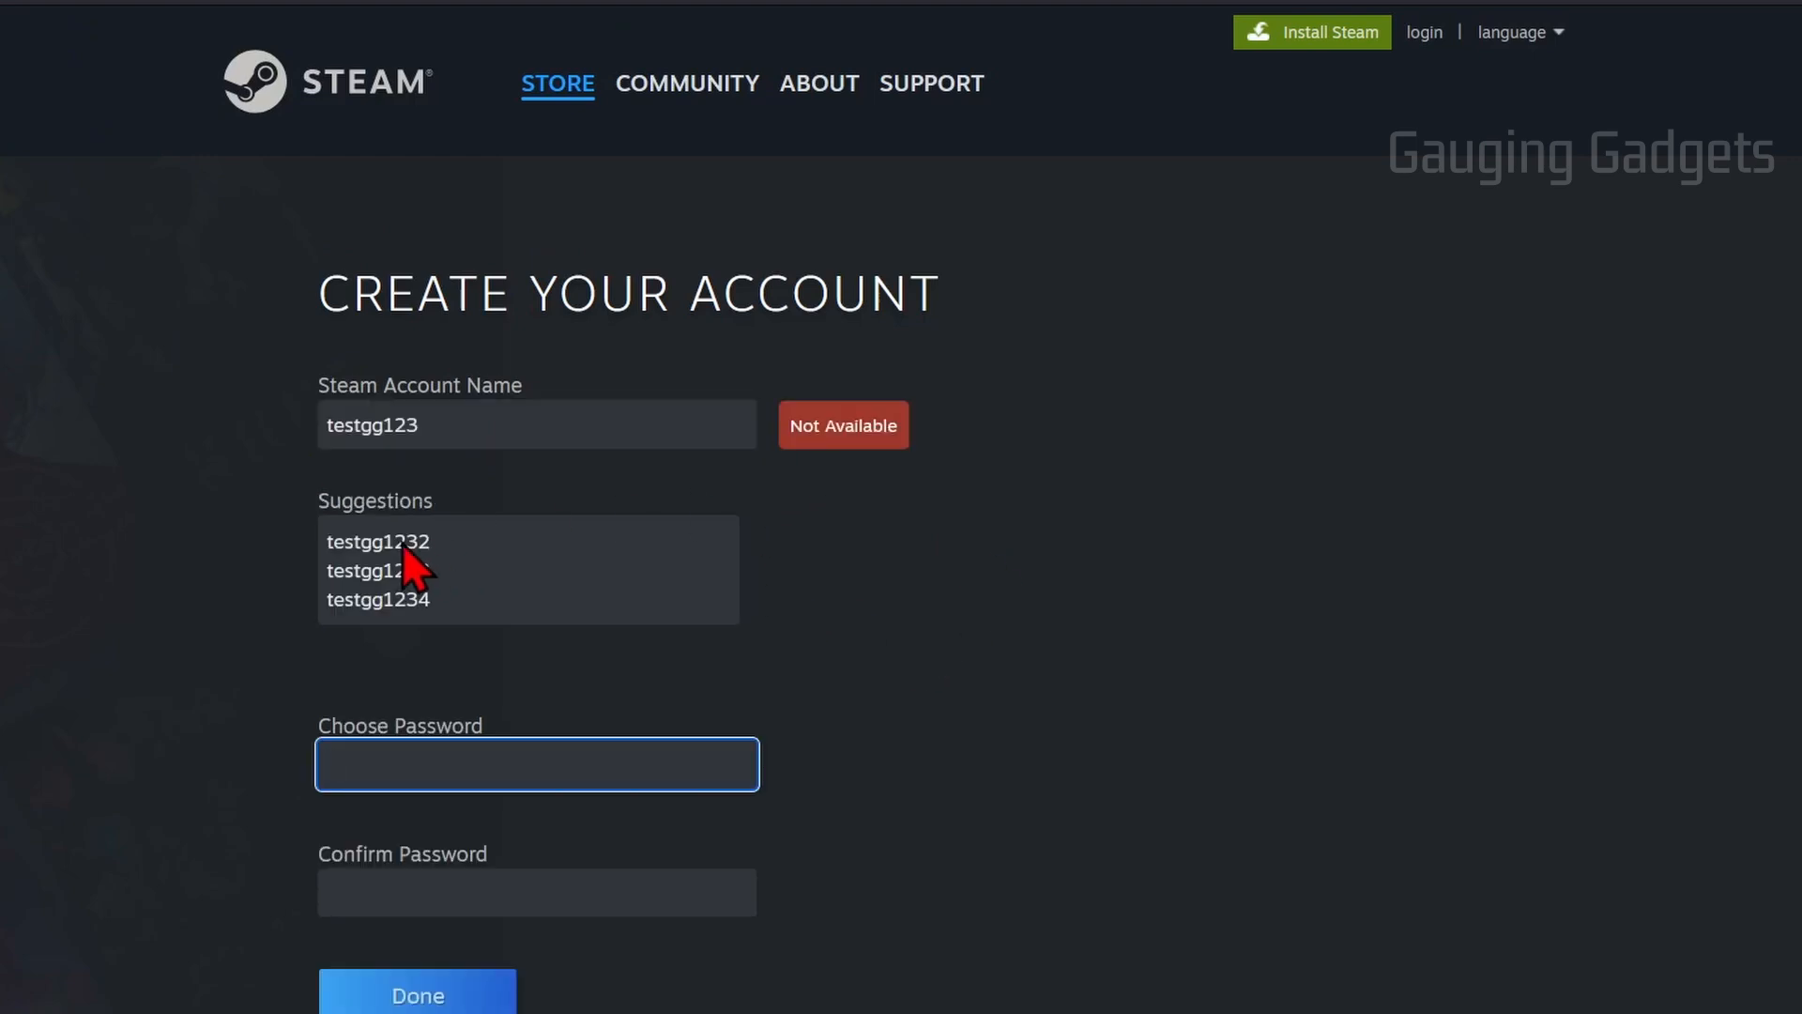